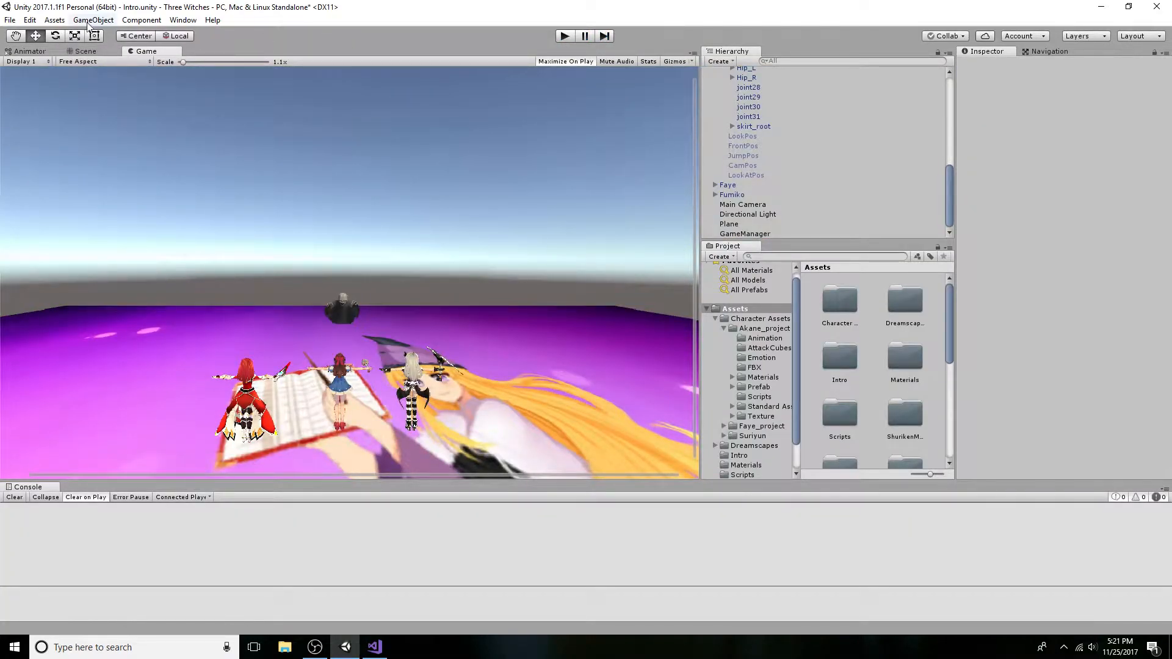
Step: Create an empty GameObject and reset its Transform position to 0,0,0
{"action": "left_click", "coordinate": [101, 20]}
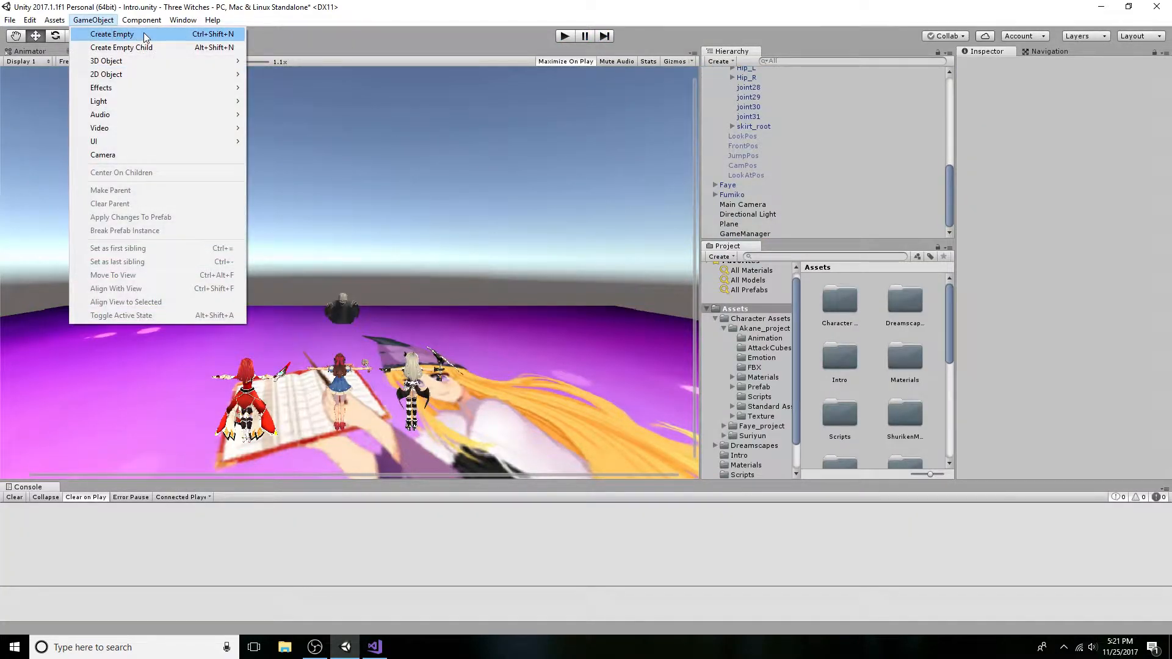
{"action": "left_click", "coordinate": [111, 34]}
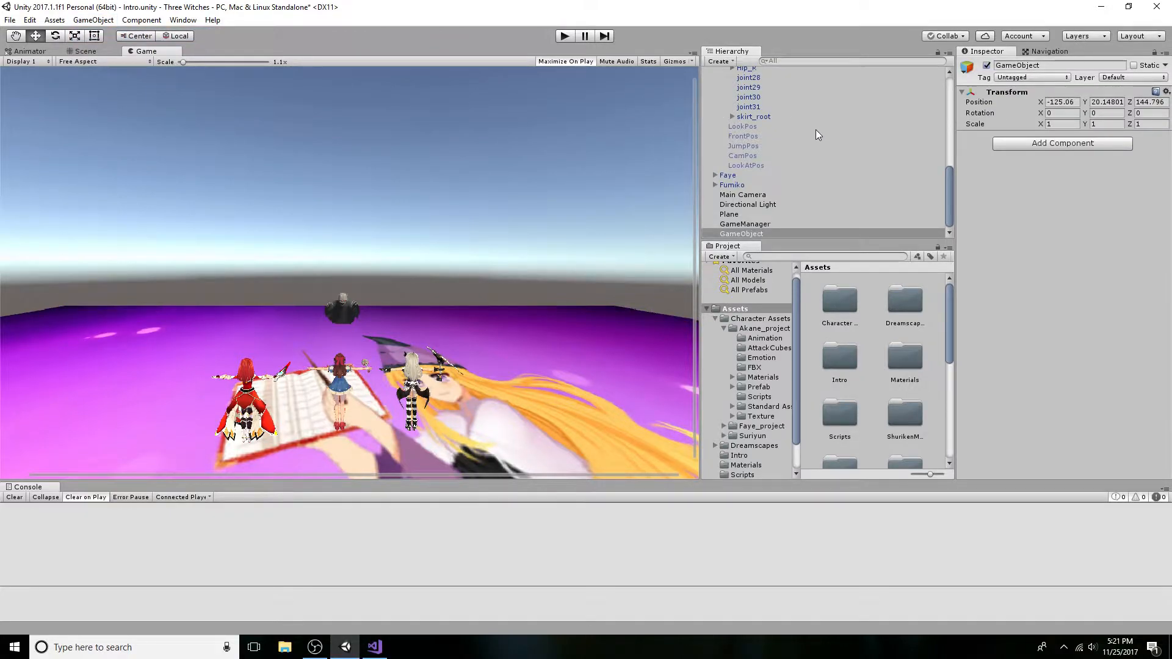
{"action": "left_click", "coordinate": [741, 233]}
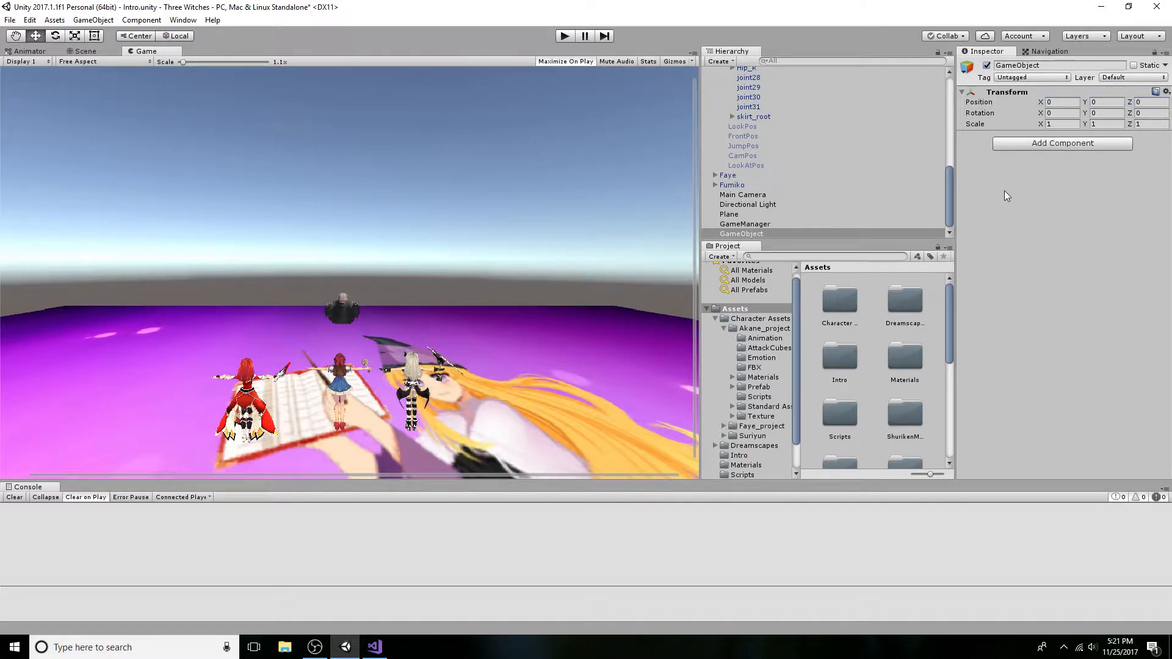
{"action": "mouse_move", "coordinate": [951, 213]}
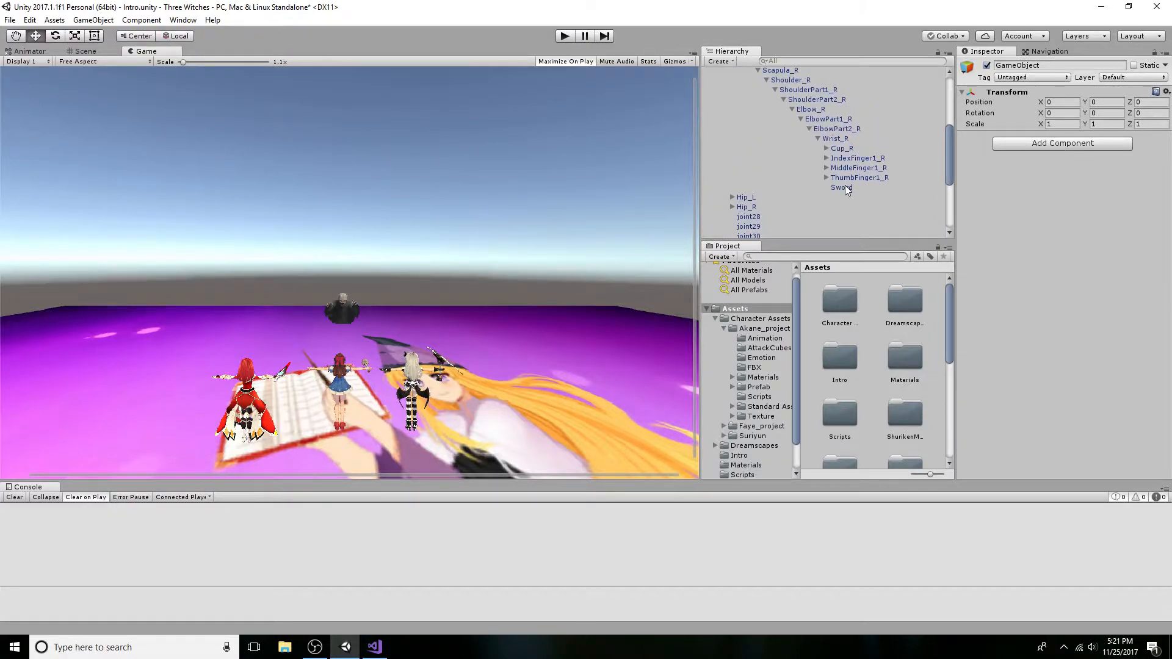
Step: Duplicate the Sword under Wrist_R and parent Sword (1) under the empty GameObject
{"action": "left_click", "coordinate": [842, 187]}
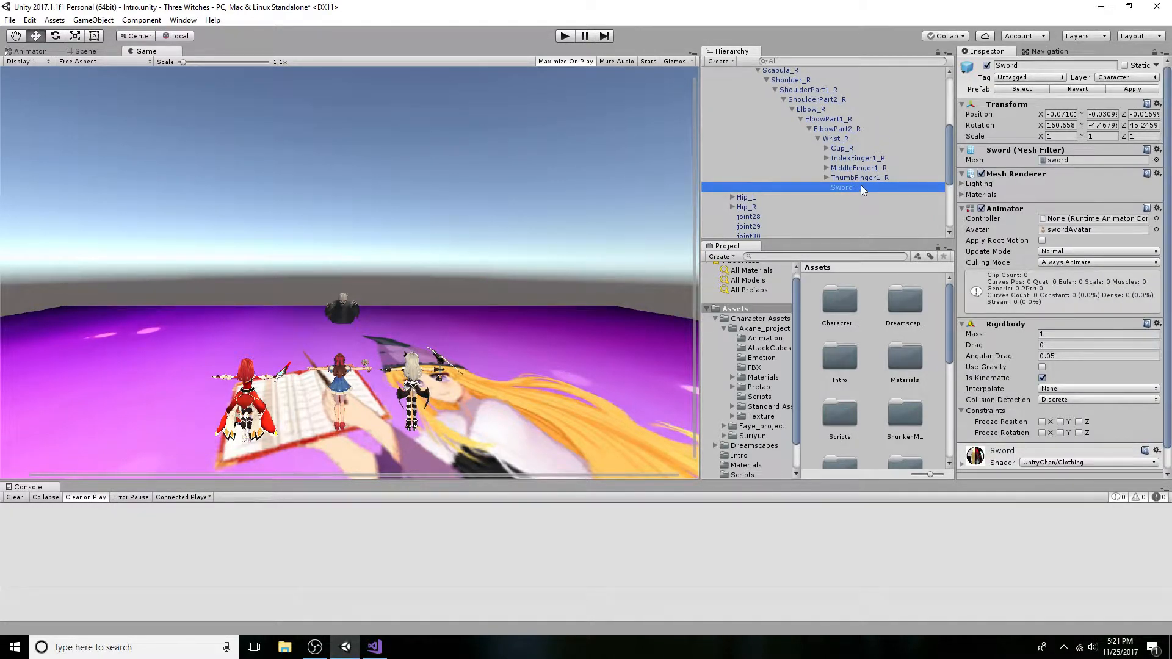
{"action": "right_click", "coordinate": [842, 188]}
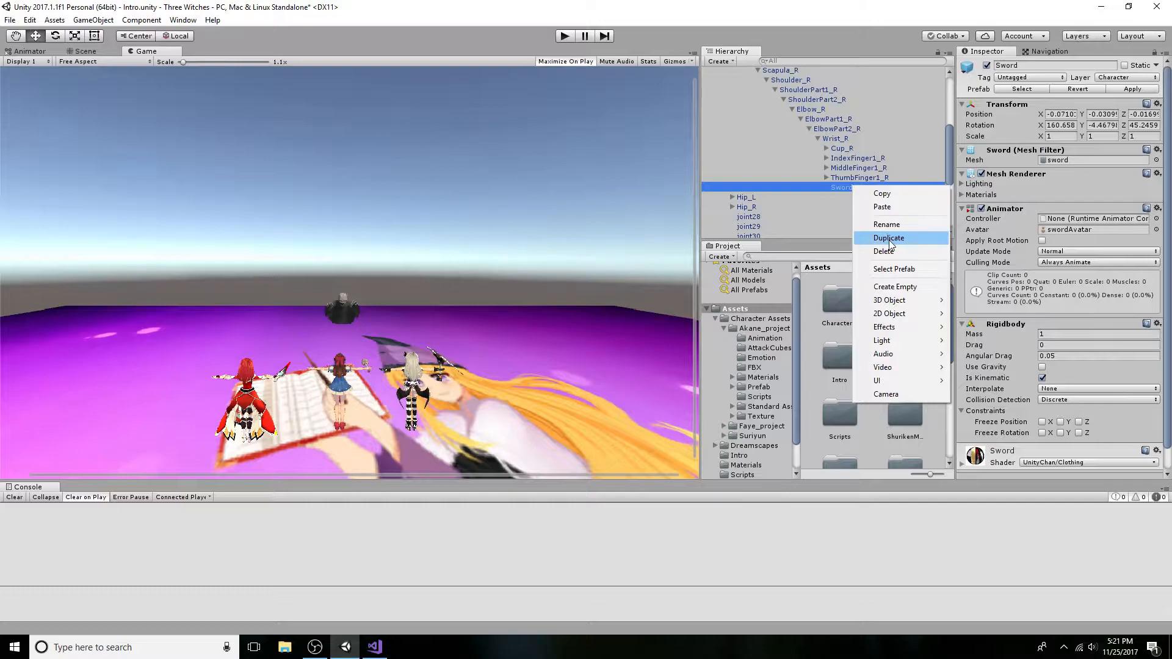
{"action": "left_click", "coordinate": [889, 237]}
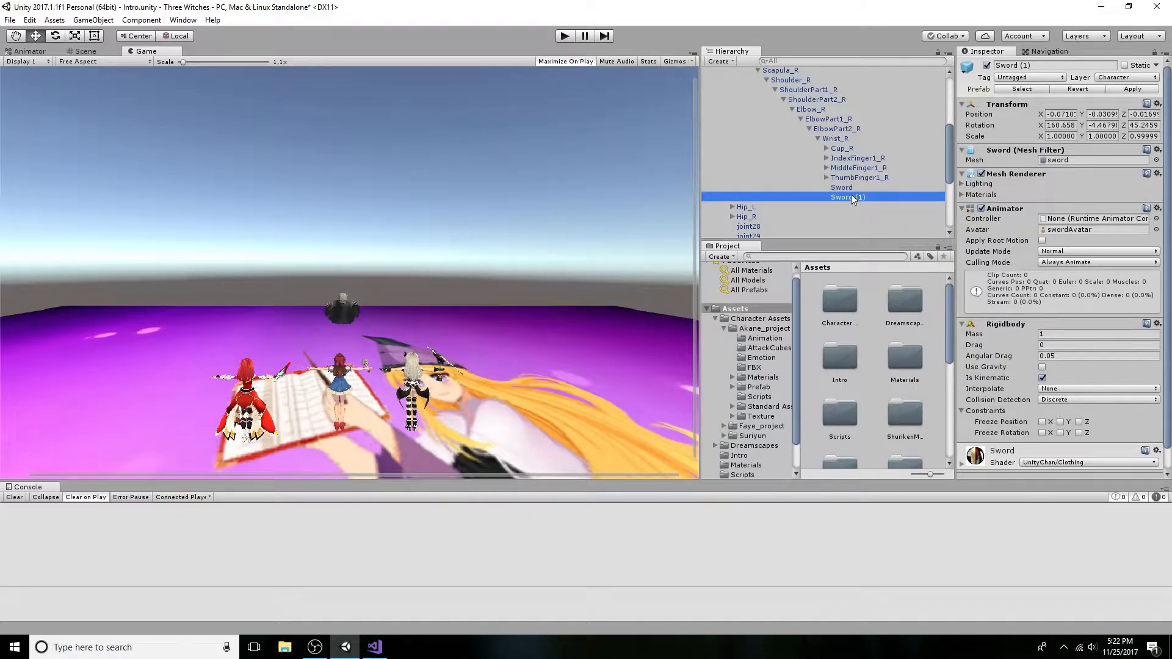
{"action": "scroll", "scroll_direction": "down", "scroll_amount": 3}
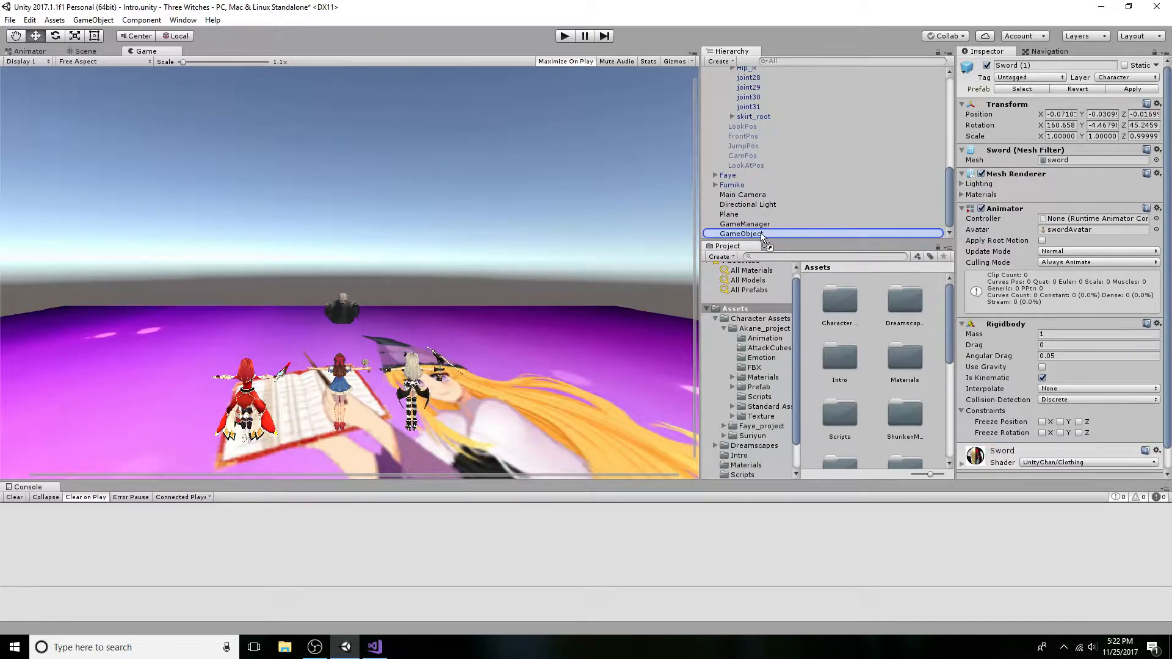
{"action": "left_click", "coordinate": [745, 233]}
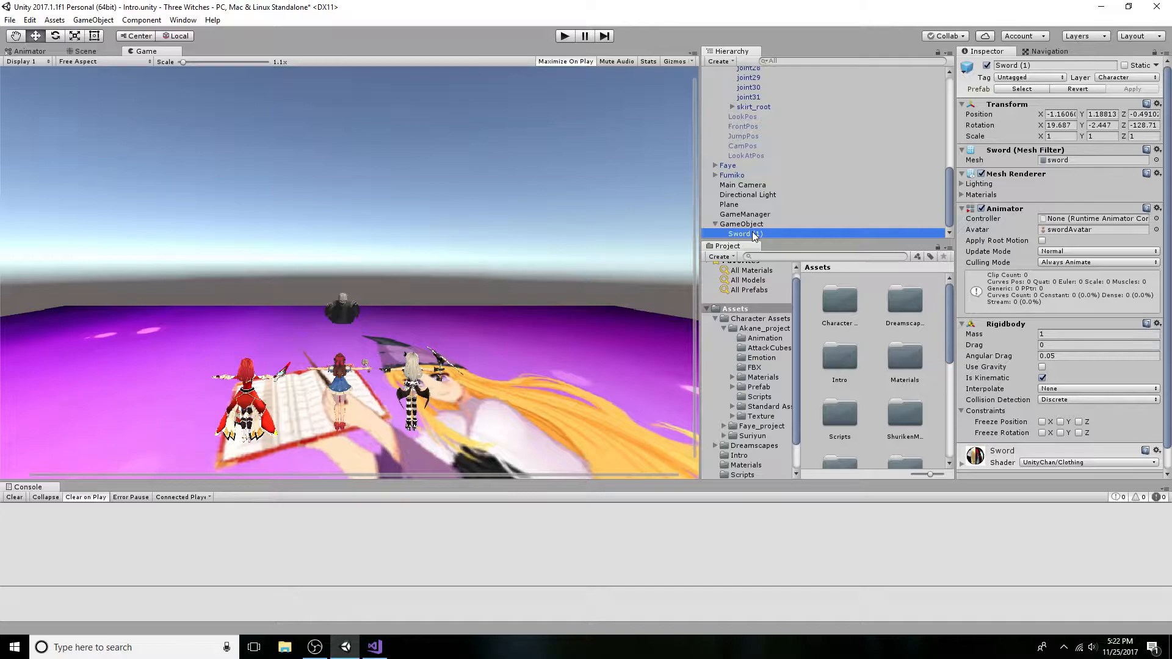
{"action": "left_click", "coordinate": [741, 224]}
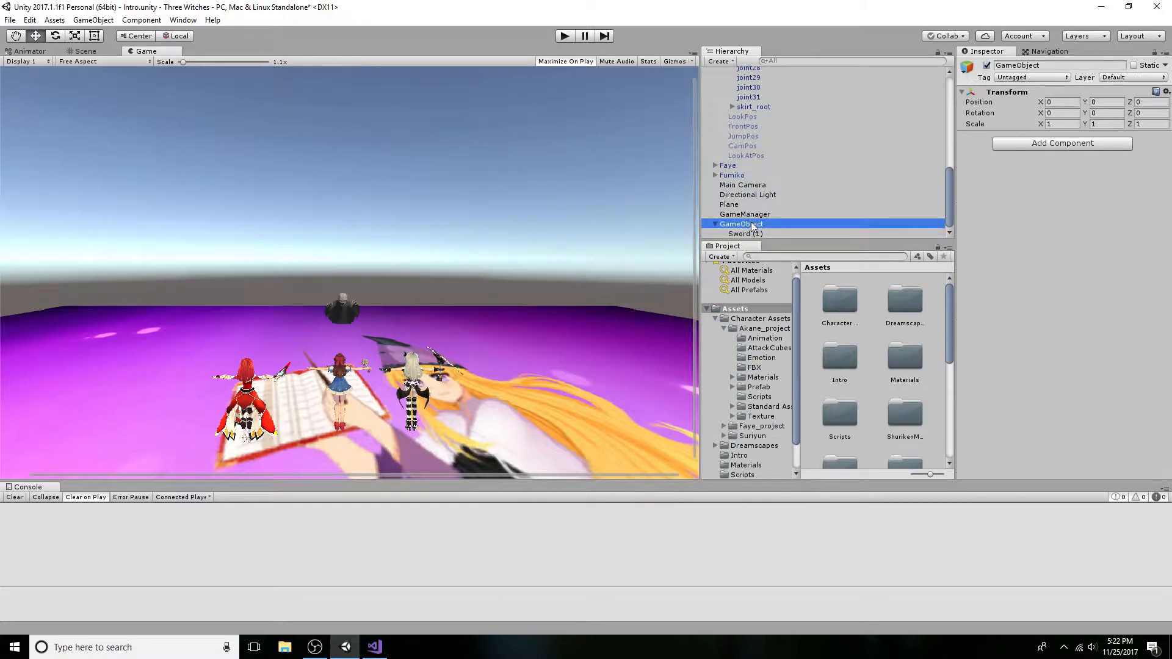
{"action": "mouse_move", "coordinate": [835, 229]}
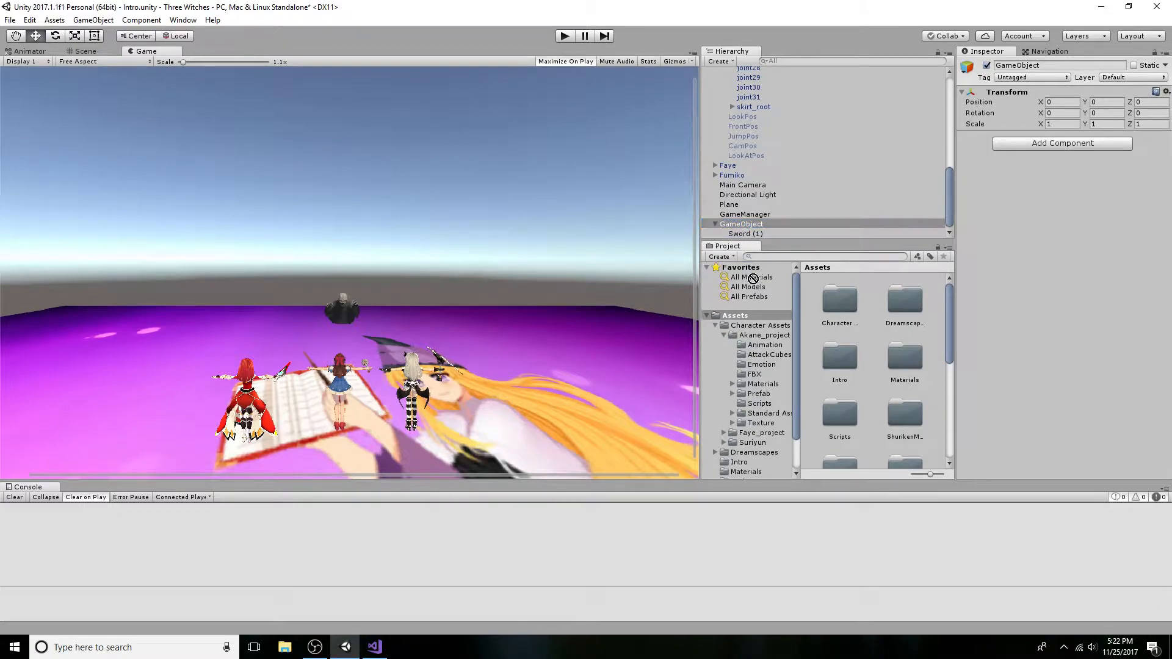
Step: Save the GameObject holding the sword copy as a prefab asset
{"action": "left_click", "coordinate": [735, 315]}
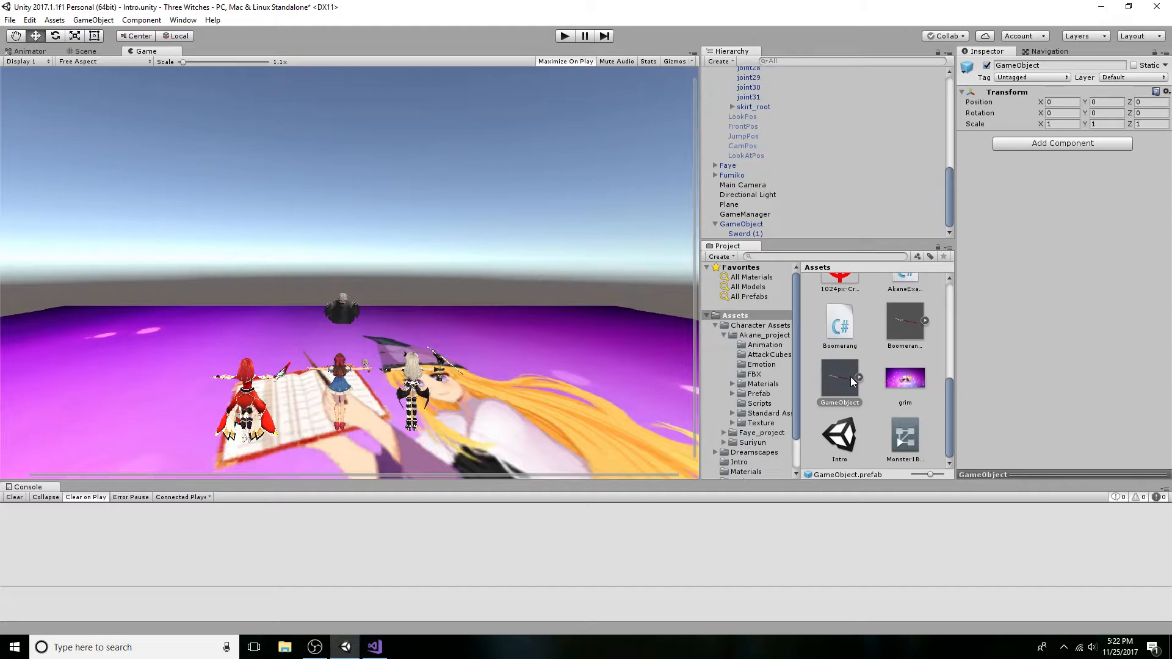
{"action": "left_click", "coordinate": [840, 381]}
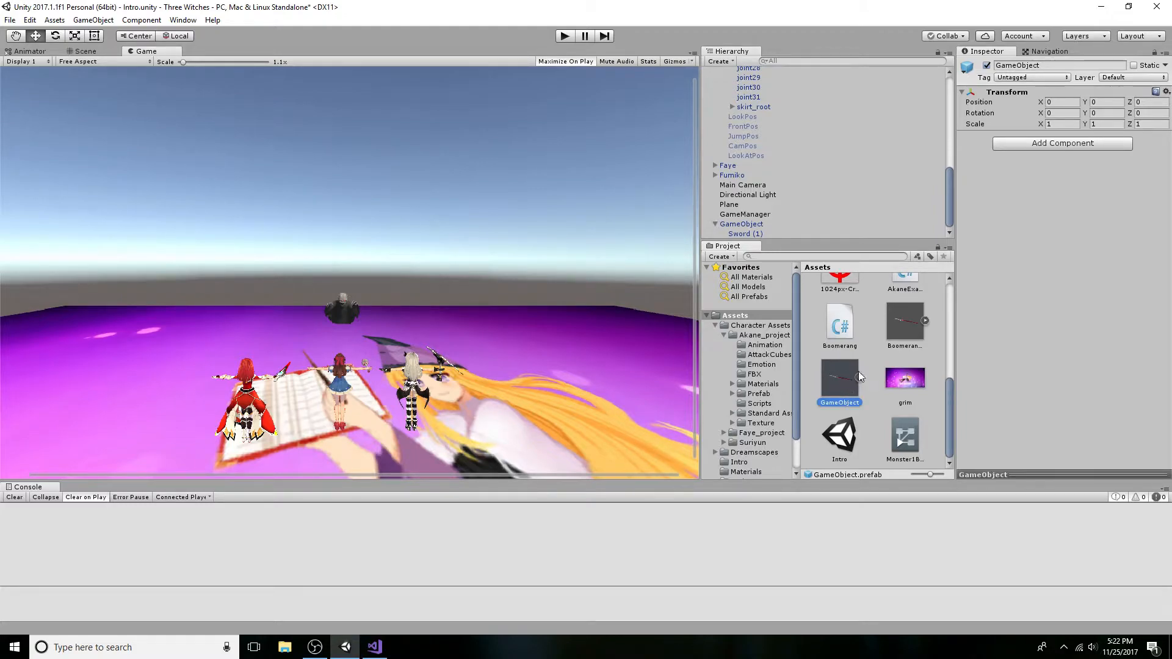
{"action": "left_click", "coordinate": [1062, 143]}
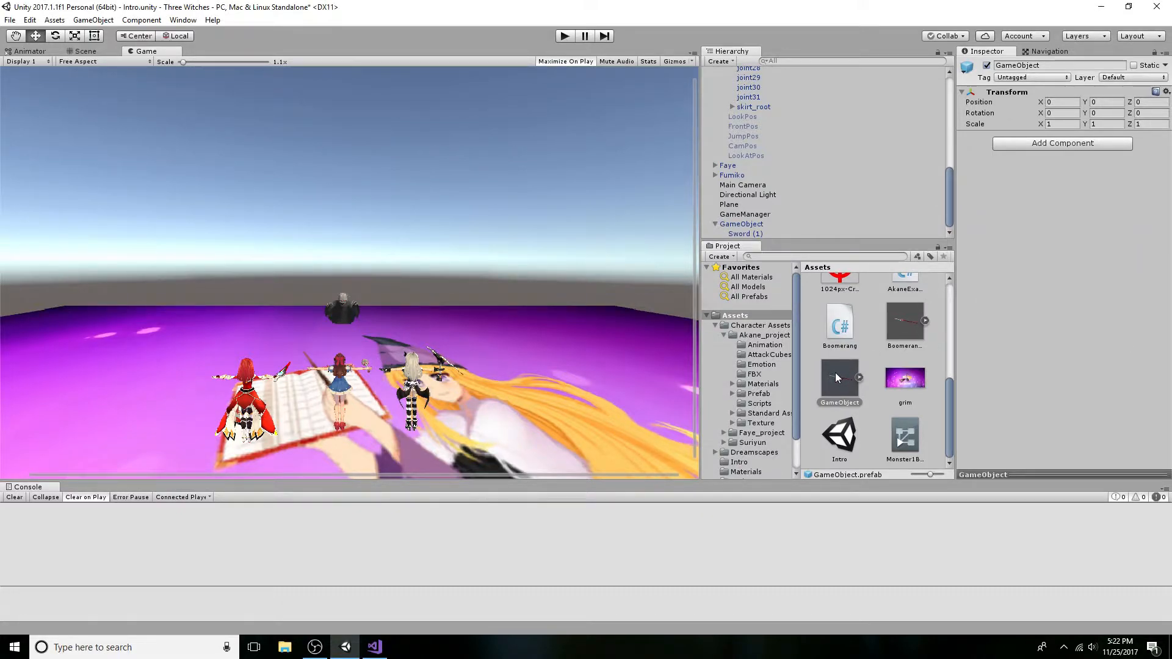
Step: Delete the GameObject prefab and open BoomerangMover's Boomerang script in Visual Studio
{"action": "right_click", "coordinate": [839, 378]}
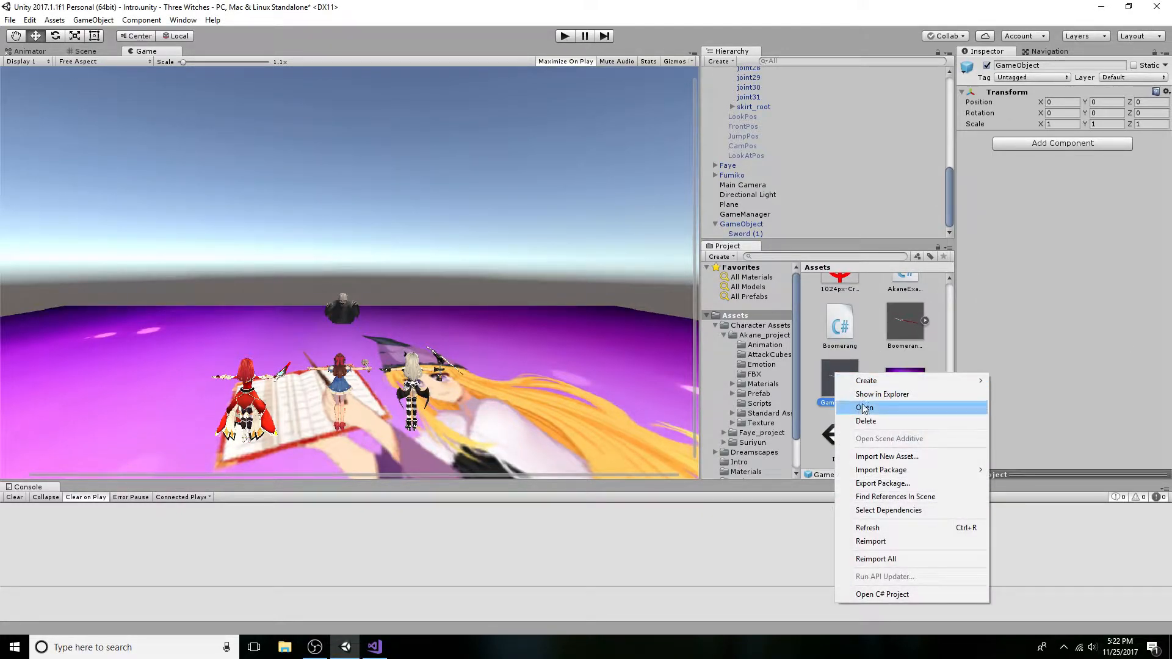
{"action": "left_click", "coordinate": [864, 407]}
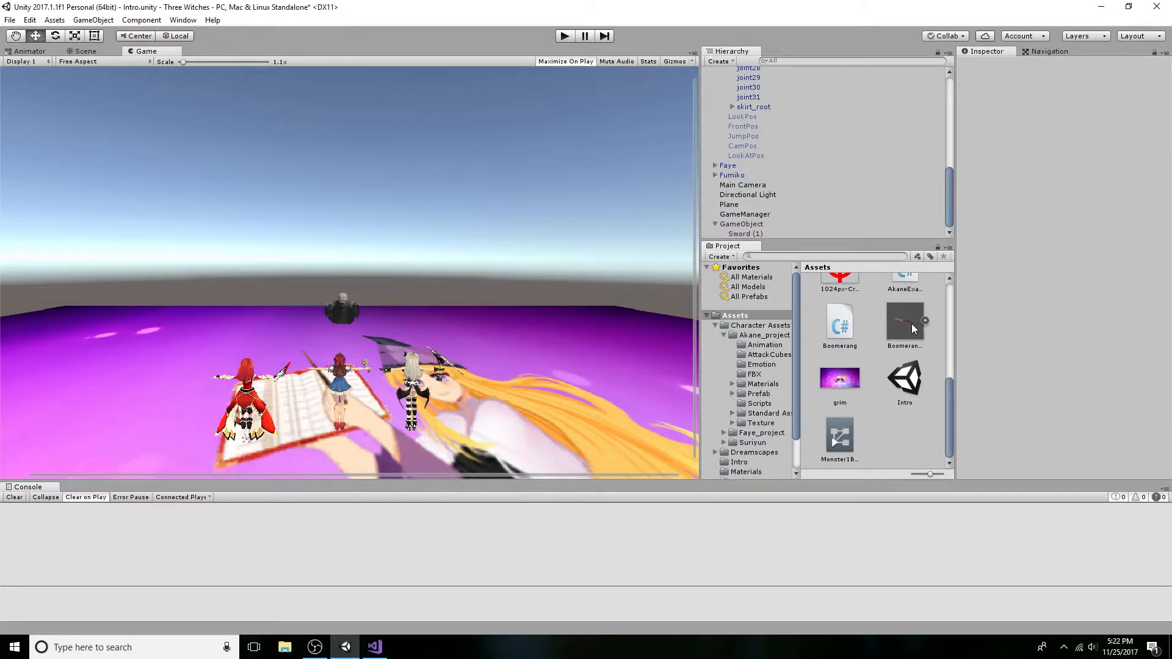
{"action": "left_click", "coordinate": [905, 322]}
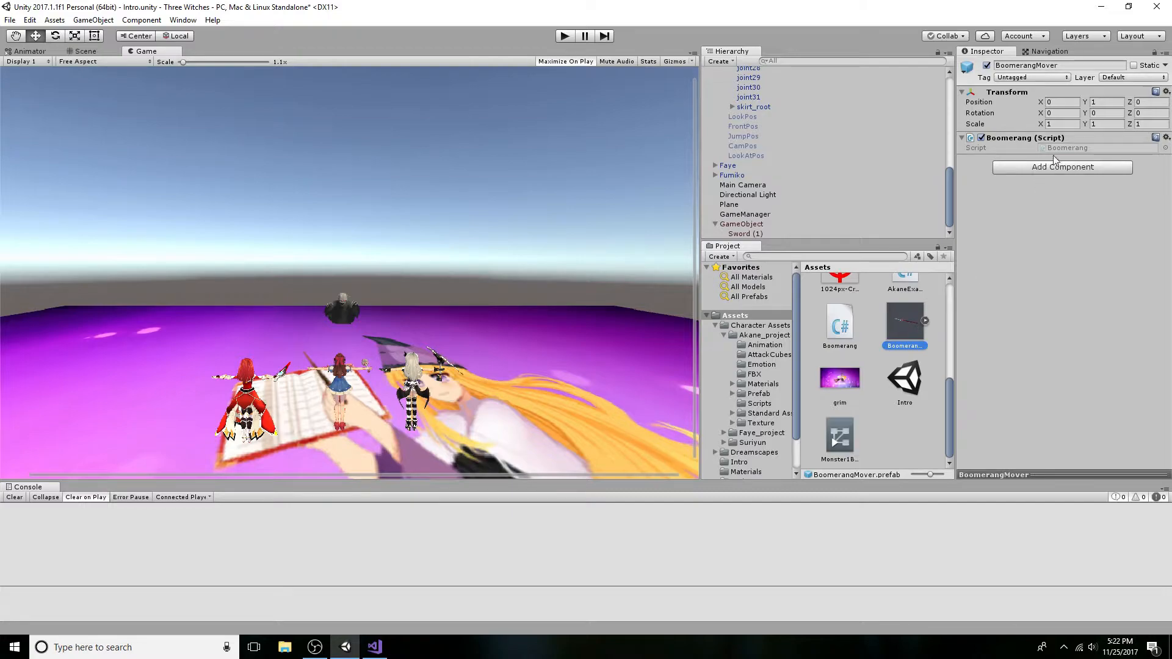
{"action": "left_click", "coordinate": [374, 647]}
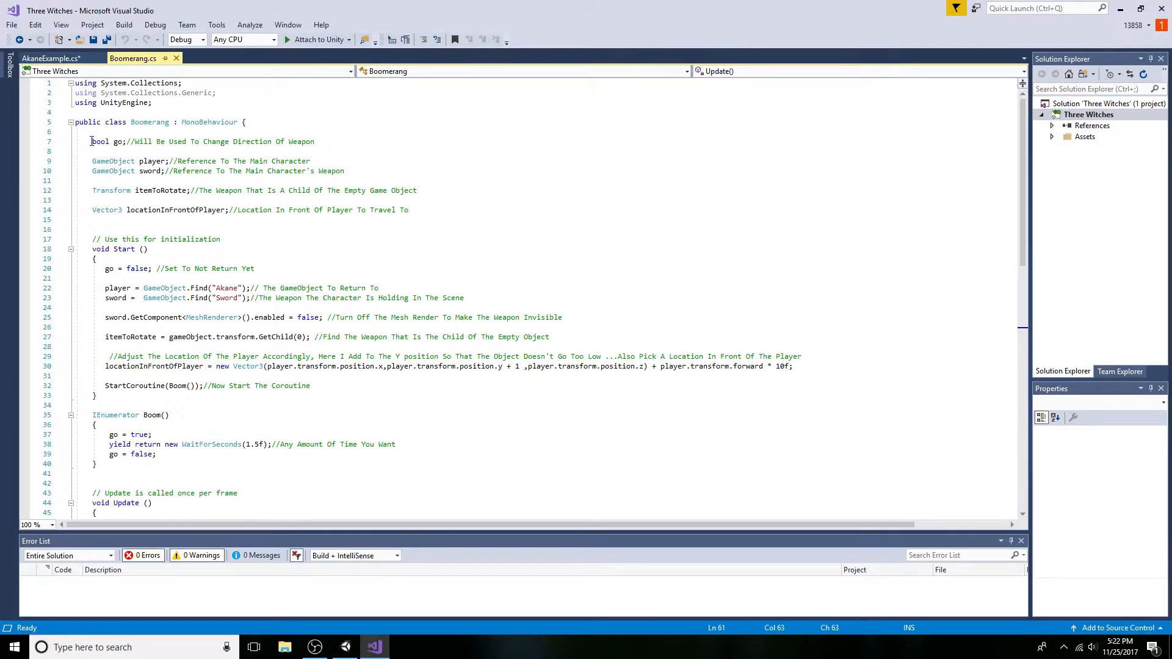
Step: In Boomerang.cs Start(), multiply player.transform.forward by 10, then scroll to Update()
{"action": "double_click", "coordinate": [113, 161]}
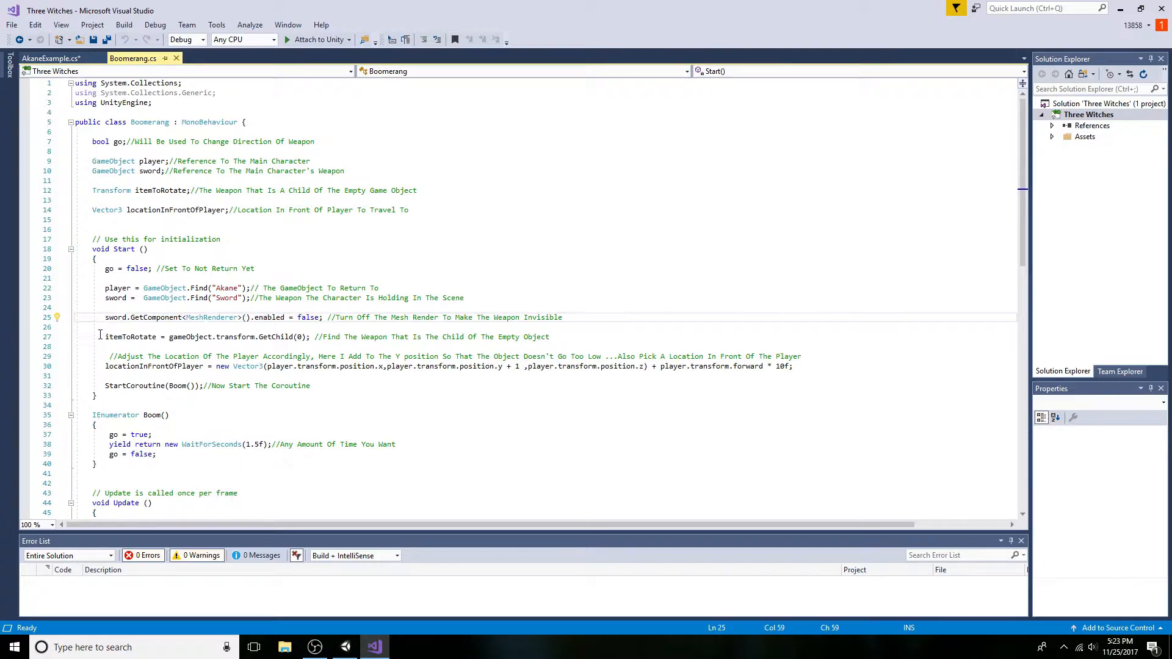
{"action": "left_click_drag", "start_coordinate": [105, 336], "coordinate": [243, 337]}
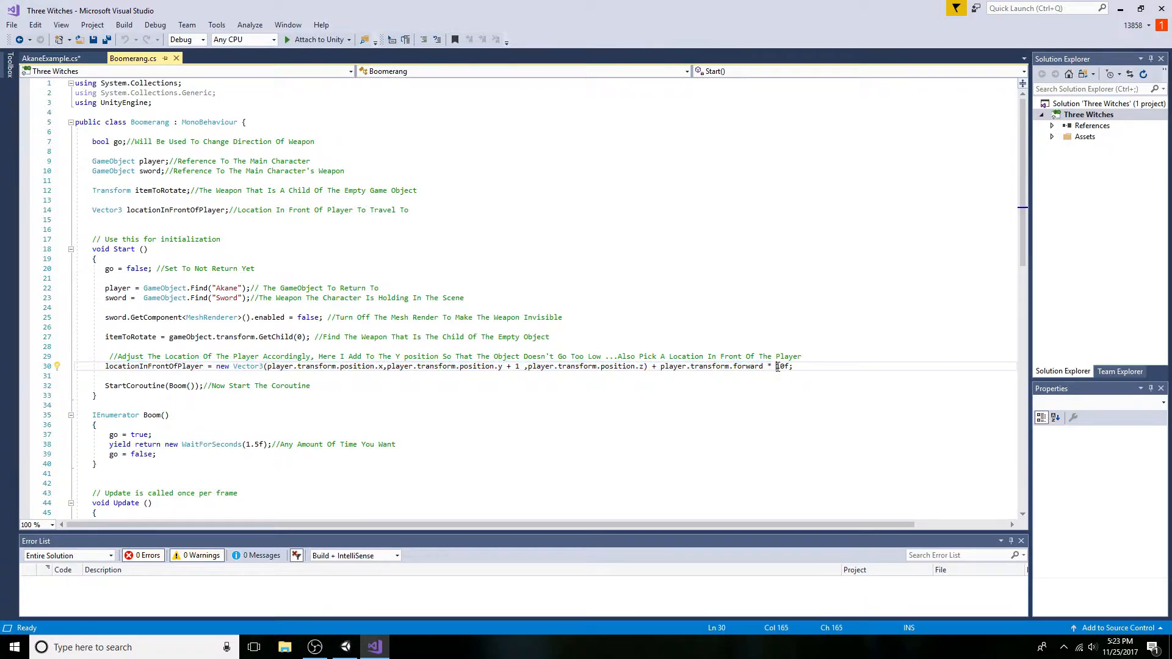
{"action": "type", "text": "10"}
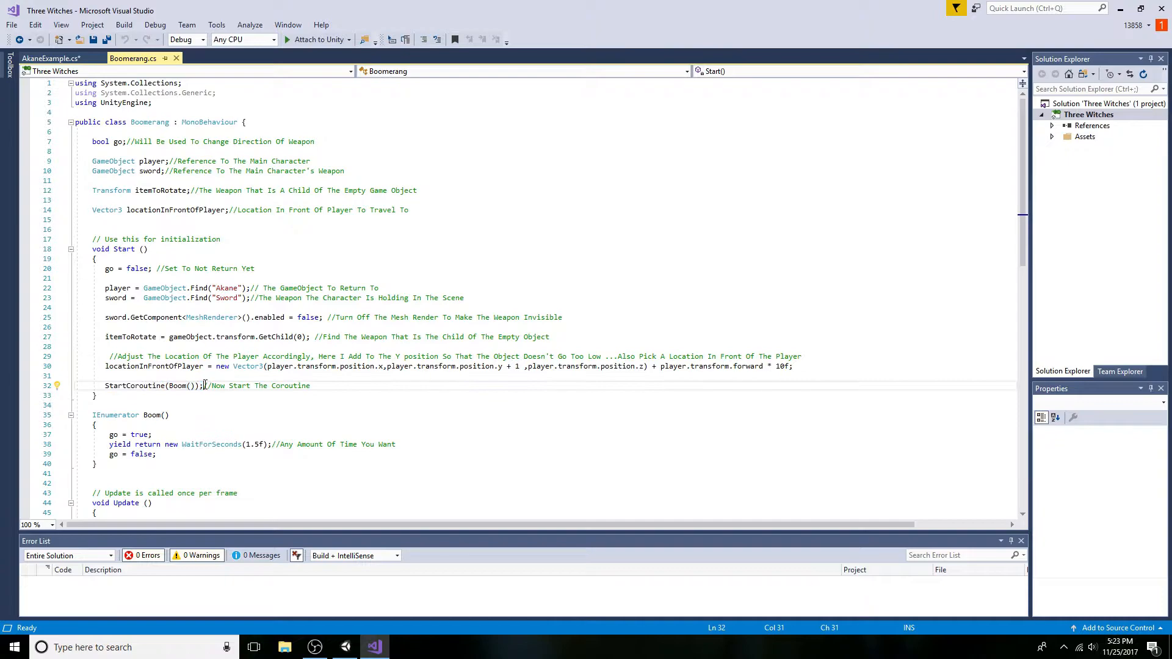
{"action": "scroll", "scroll_direction": "down", "scroll_amount": 3}
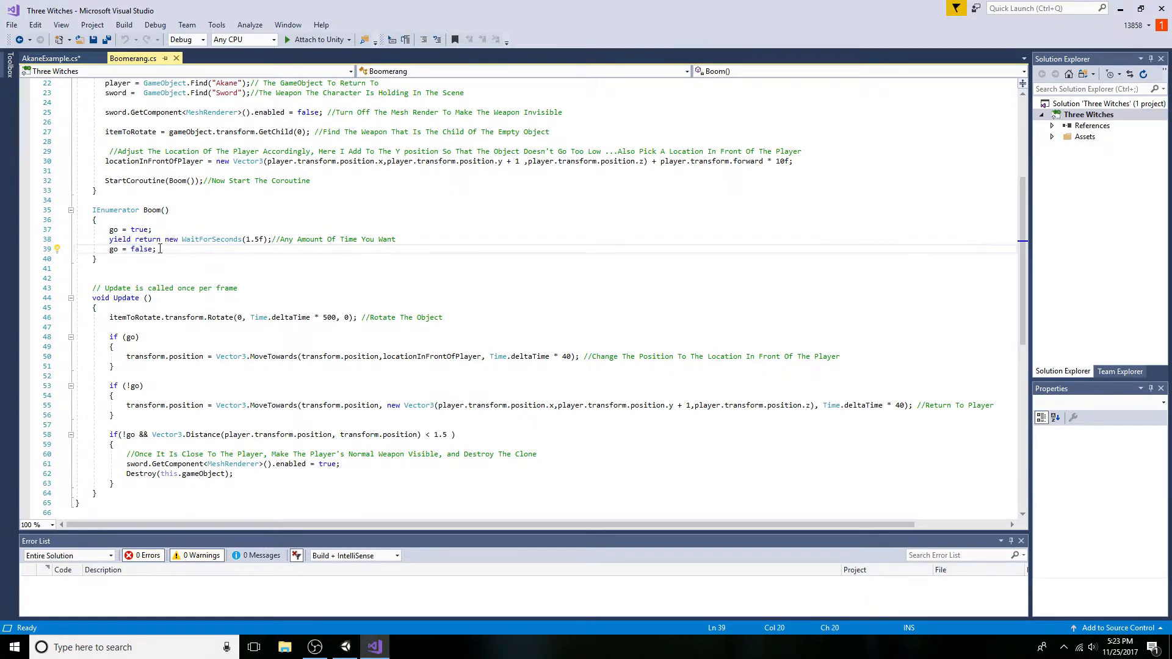
{"action": "scroll", "scroll_direction": "down", "scroll_amount": 3}
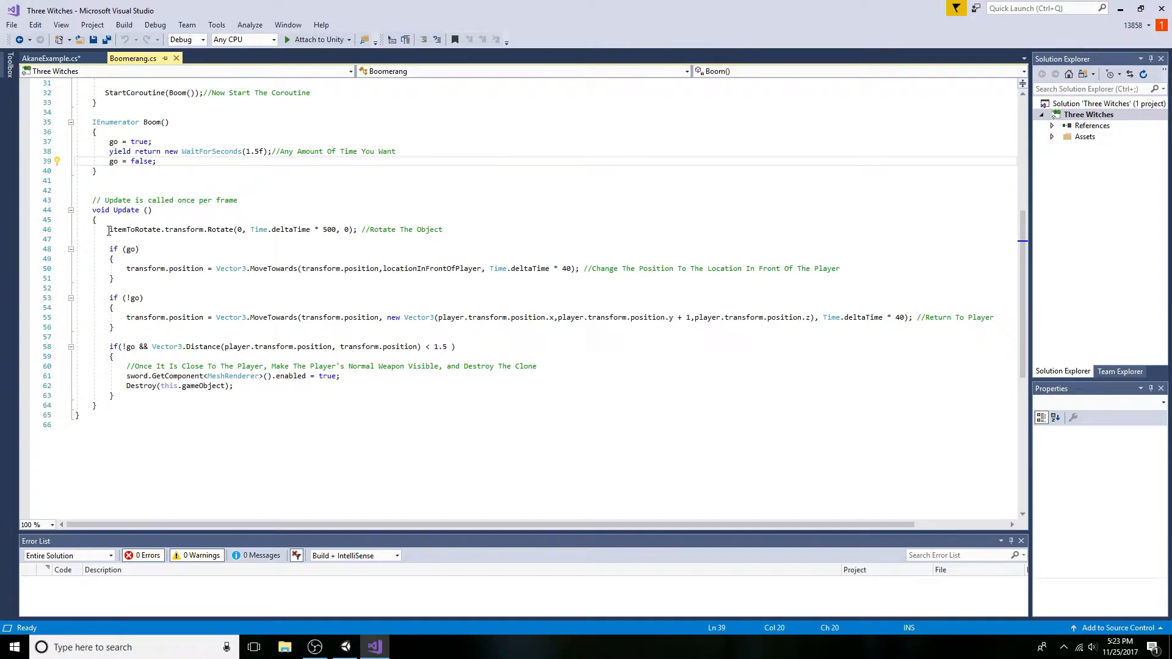
{"action": "left_click_drag", "start_coordinate": [107, 230], "coordinate": [244, 229]}
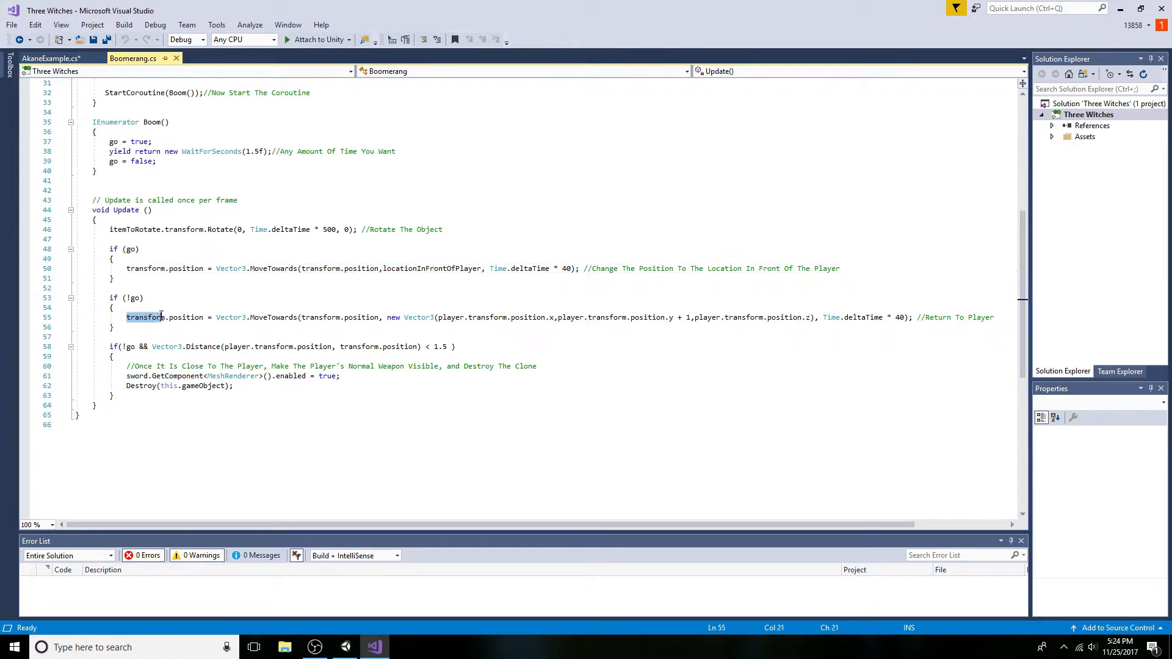
{"action": "left_click_drag", "start_coordinate": [127, 317], "coordinate": [299, 317]}
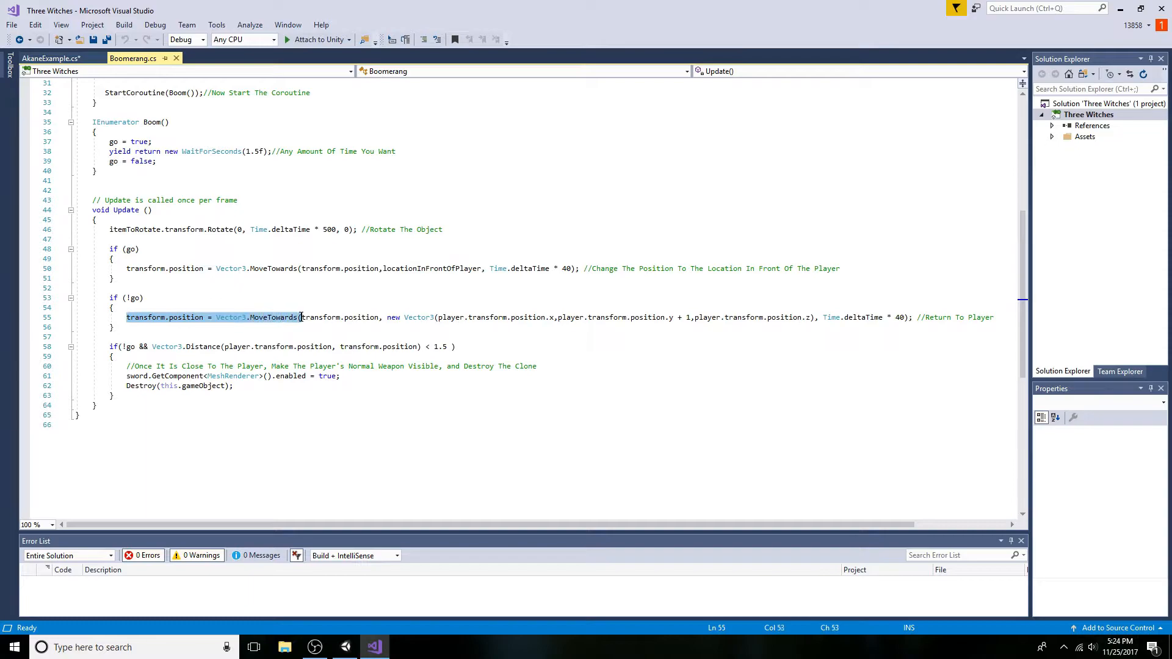
{"action": "left_click_drag", "start_coordinate": [299, 317], "coordinate": [441, 317]}
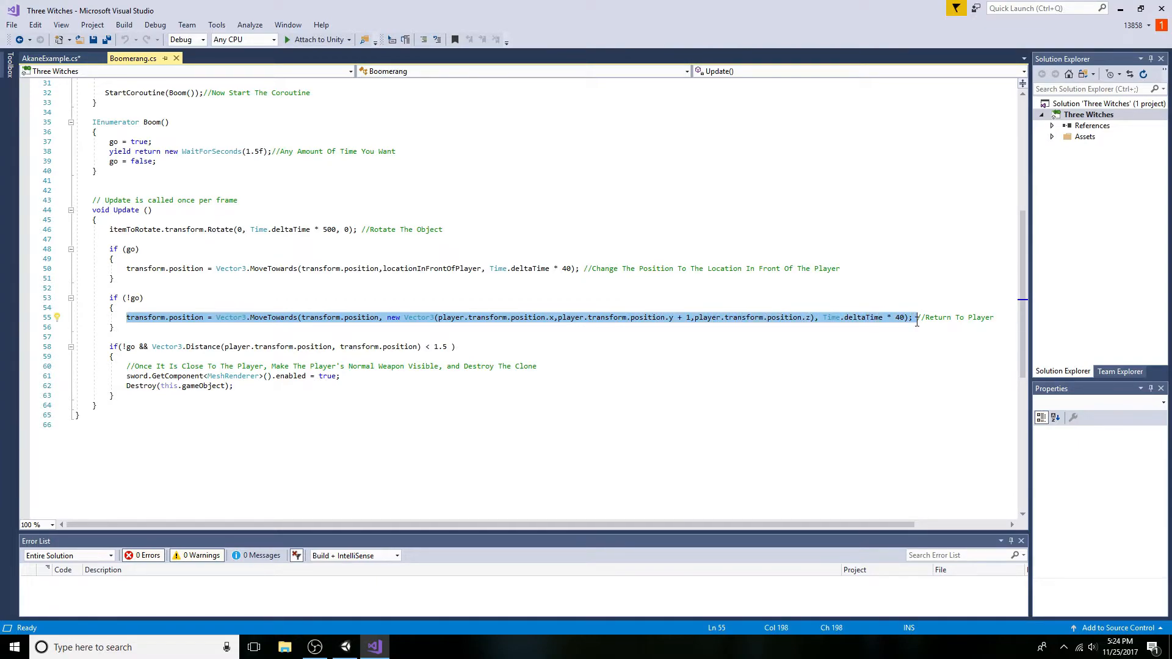
{"action": "left_click", "coordinate": [708, 339]}
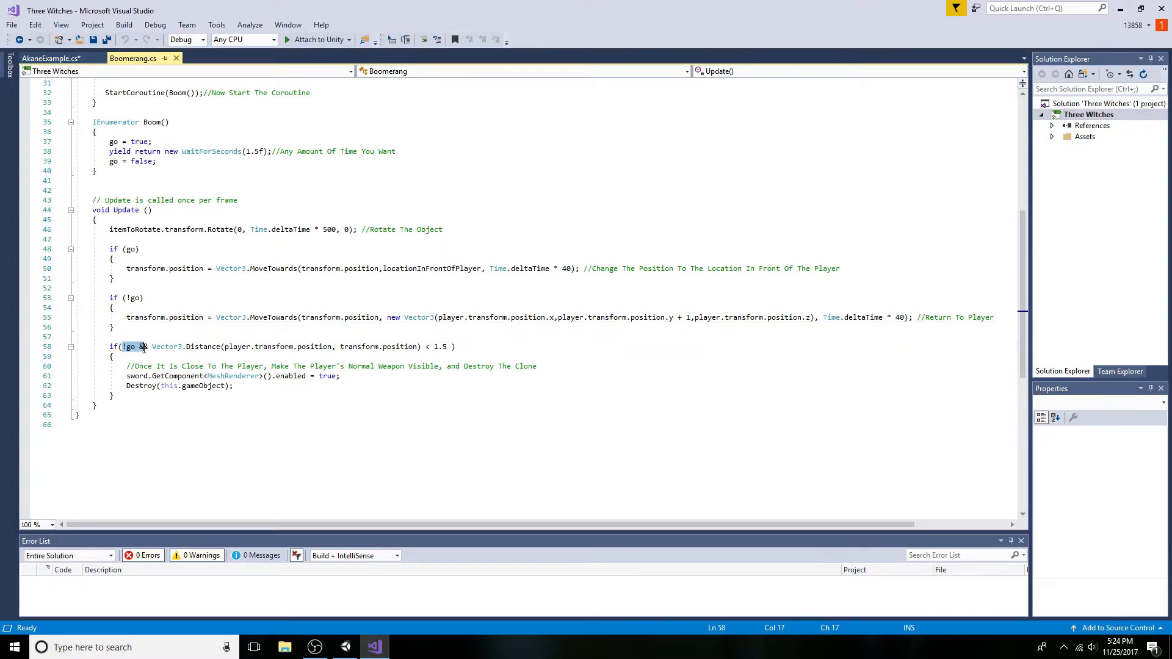
{"action": "left_click_drag", "start_coordinate": [148, 346], "coordinate": [236, 346]}
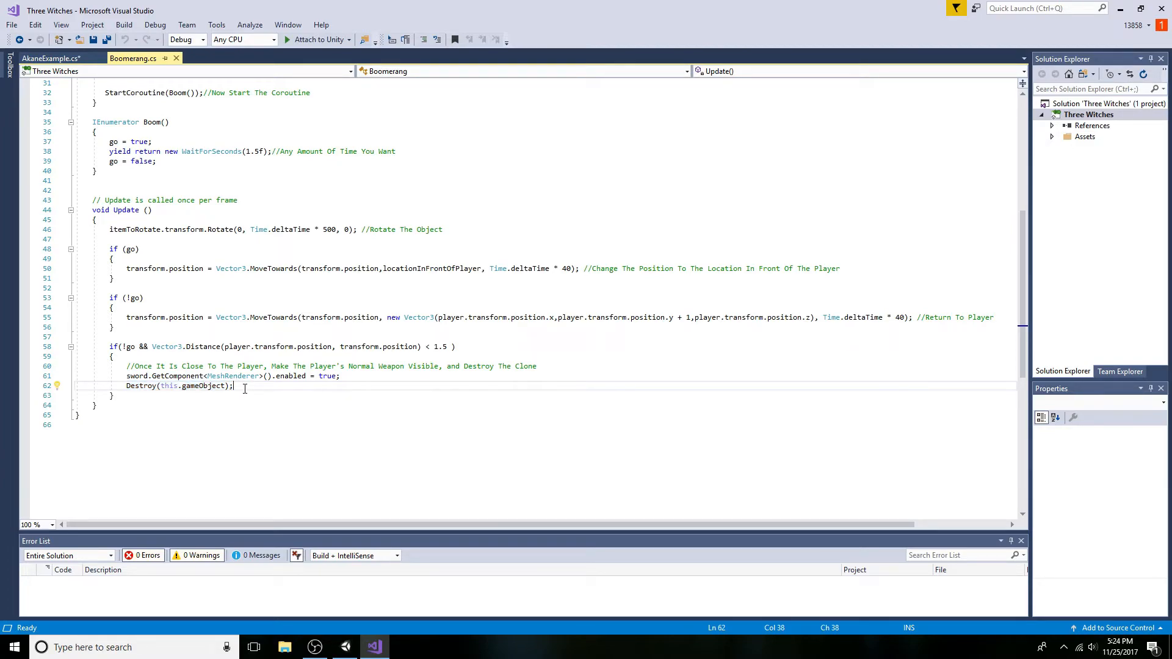
{"action": "scroll", "scroll_direction": "up", "scroll_amount": 3}
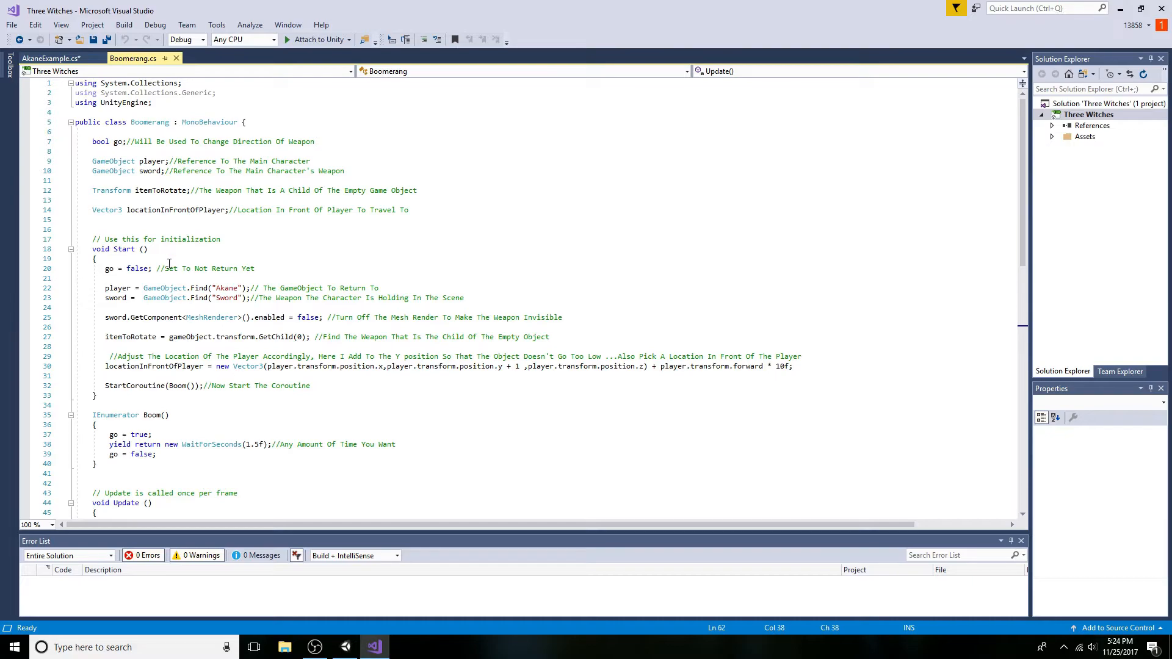
Step: Review AkaneExample.cs's public boomer field and Instantiate lines, then return to Unity
{"action": "left_click", "coordinate": [43, 59]}
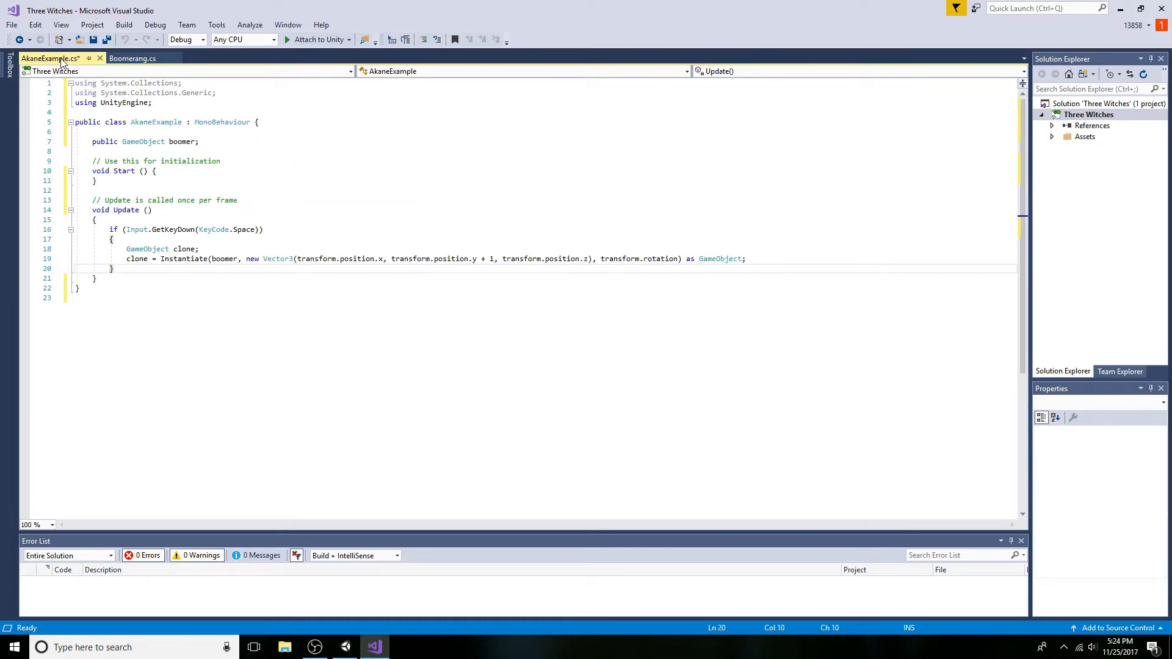
{"action": "left_click", "coordinate": [92, 141]}
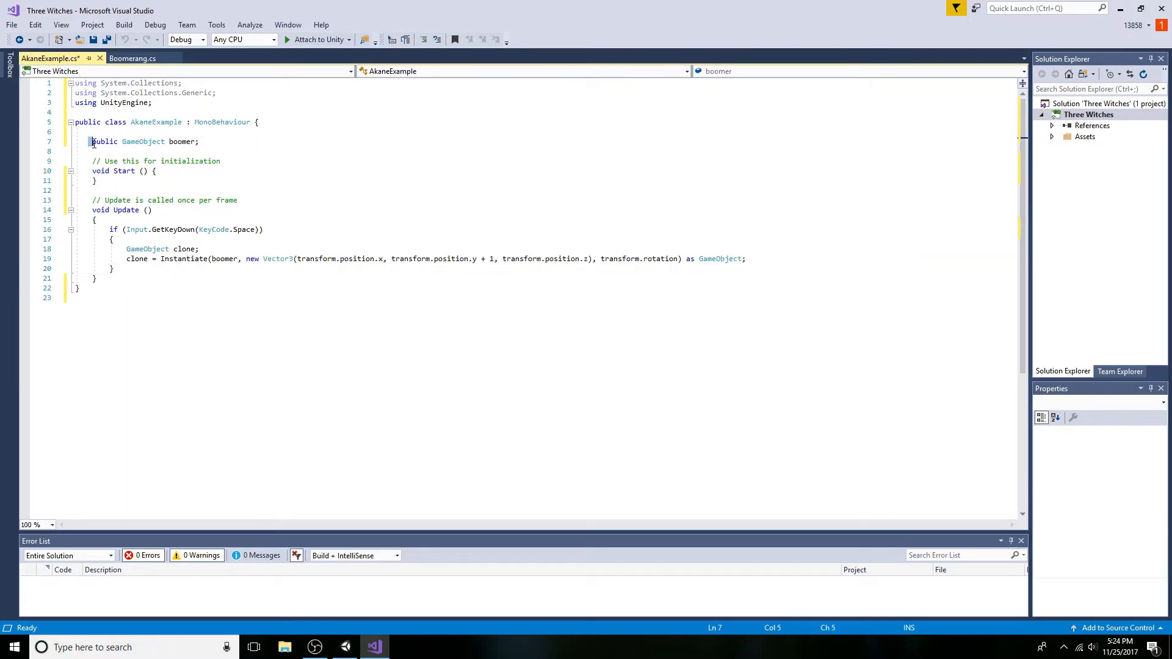
{"action": "left_click_drag", "start_coordinate": [91, 141], "coordinate": [200, 141]}
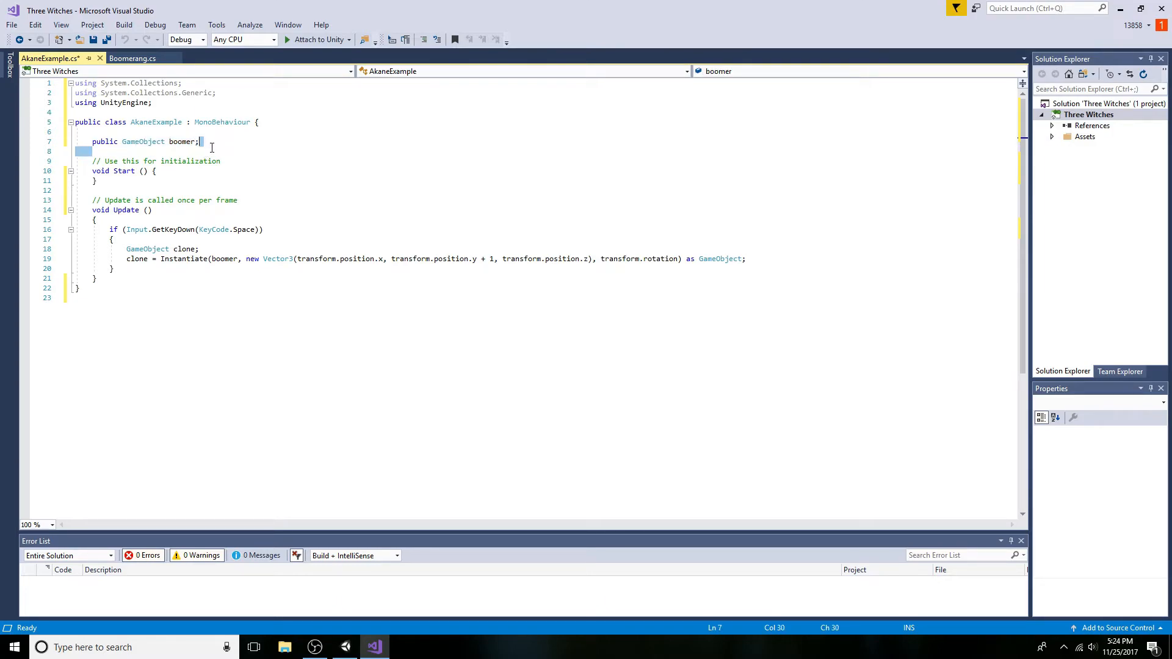
{"action": "left_click", "coordinate": [125, 250]}
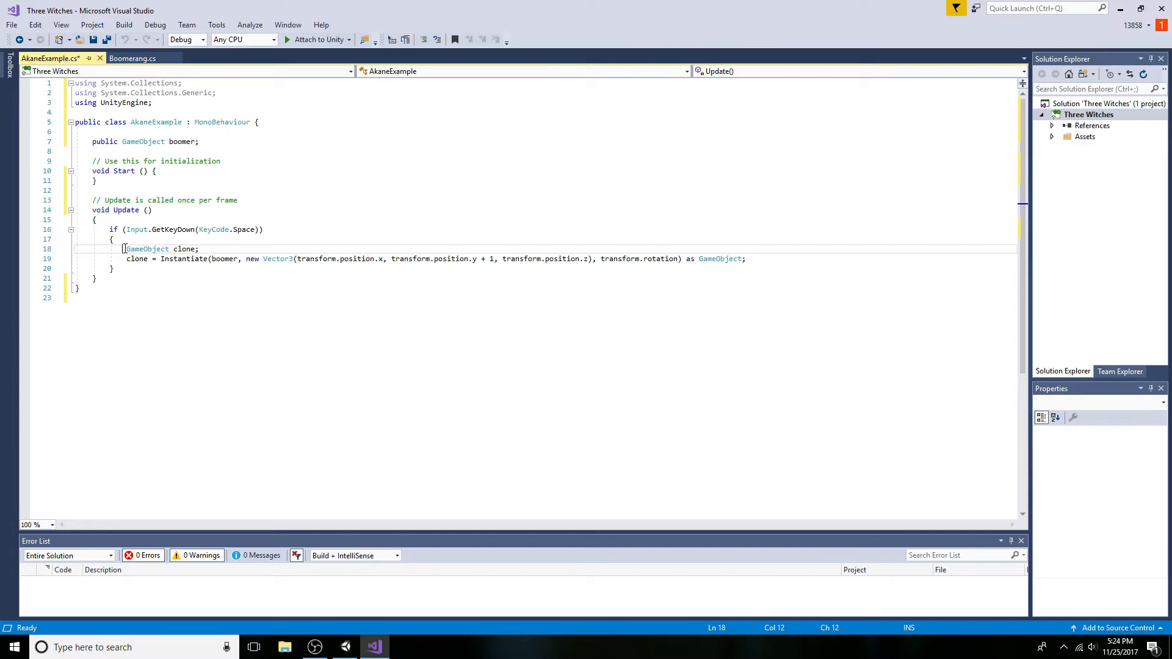
{"action": "left_click_drag", "start_coordinate": [126, 249], "coordinate": [606, 259]}
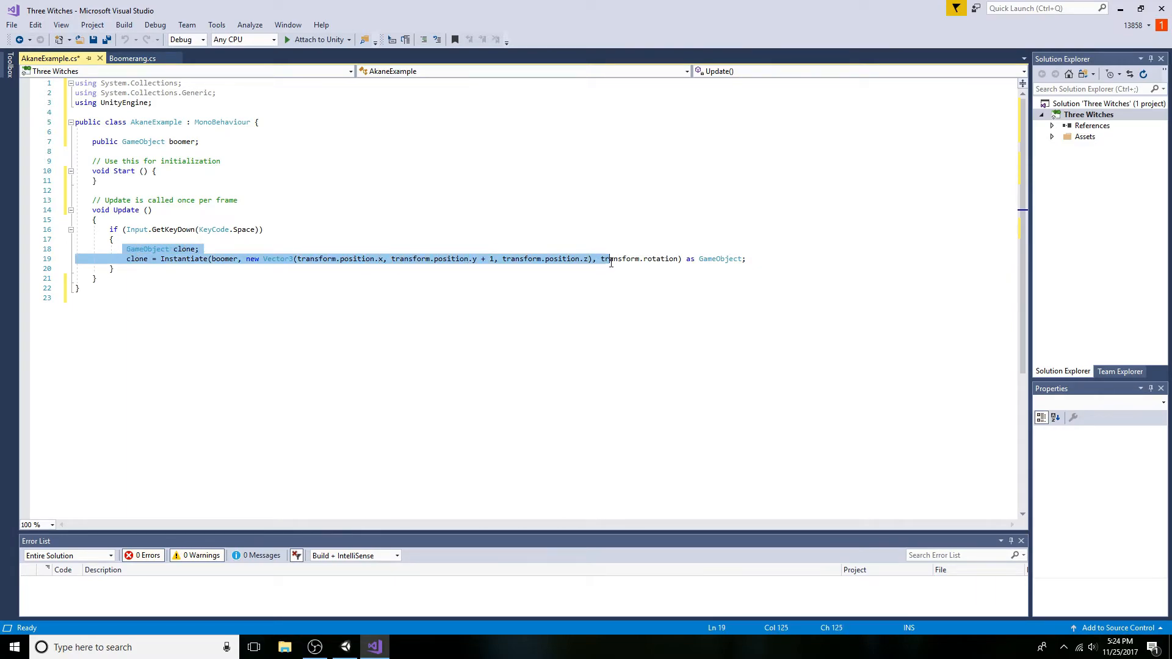
{"action": "left_click", "coordinate": [749, 259]}
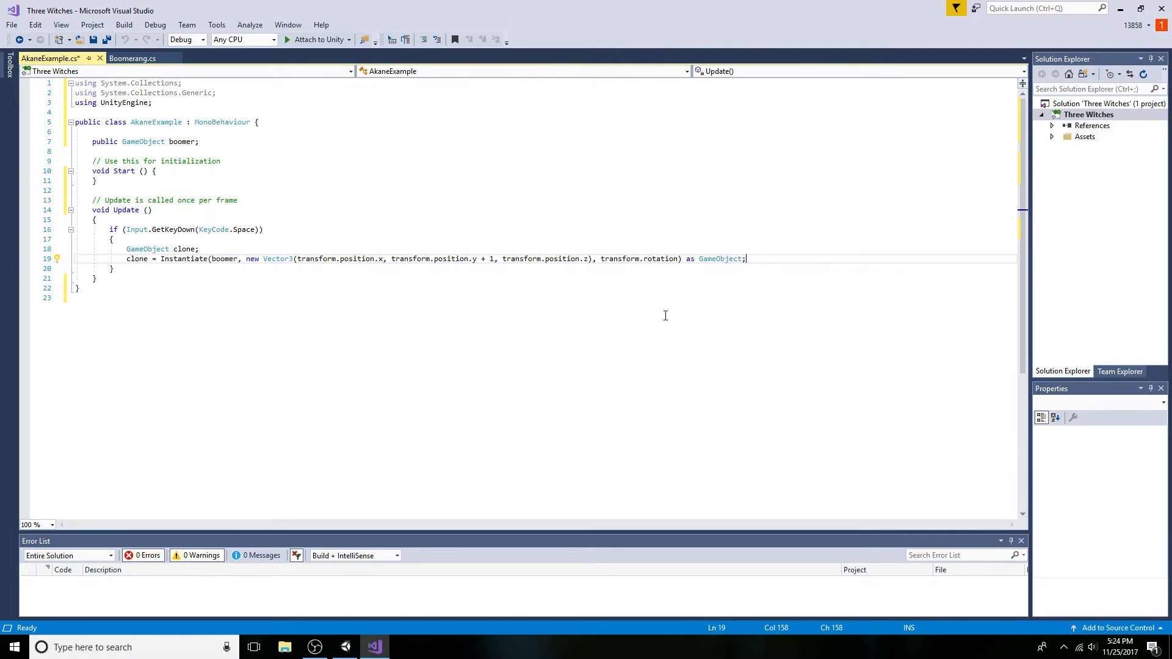
{"action": "left_click", "coordinate": [345, 646]}
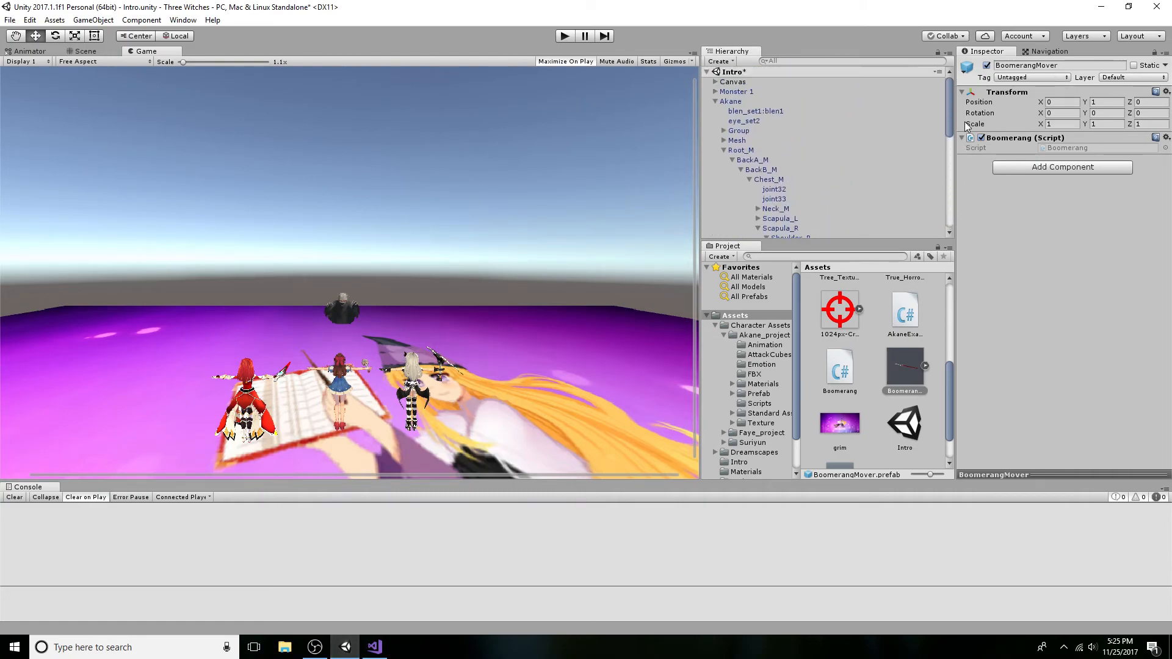
Step: Confirm Akane's Boomer field holds BoomerangMover and start Play mode
{"action": "left_click", "coordinate": [731, 101]}
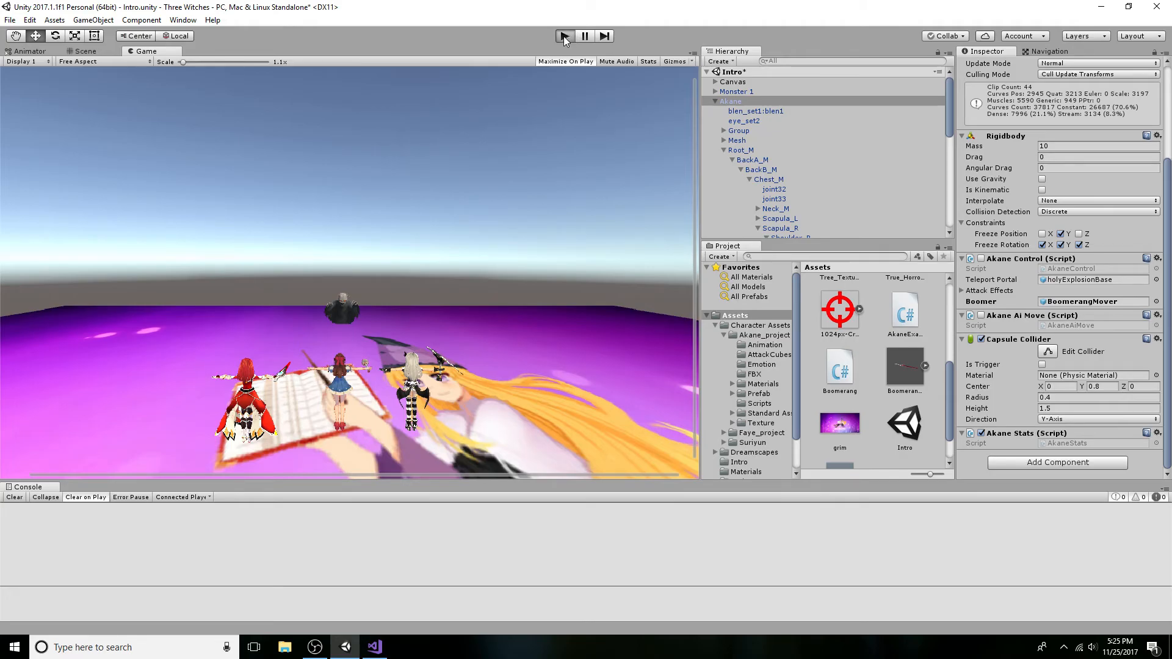
{"action": "left_click", "coordinate": [564, 35]}
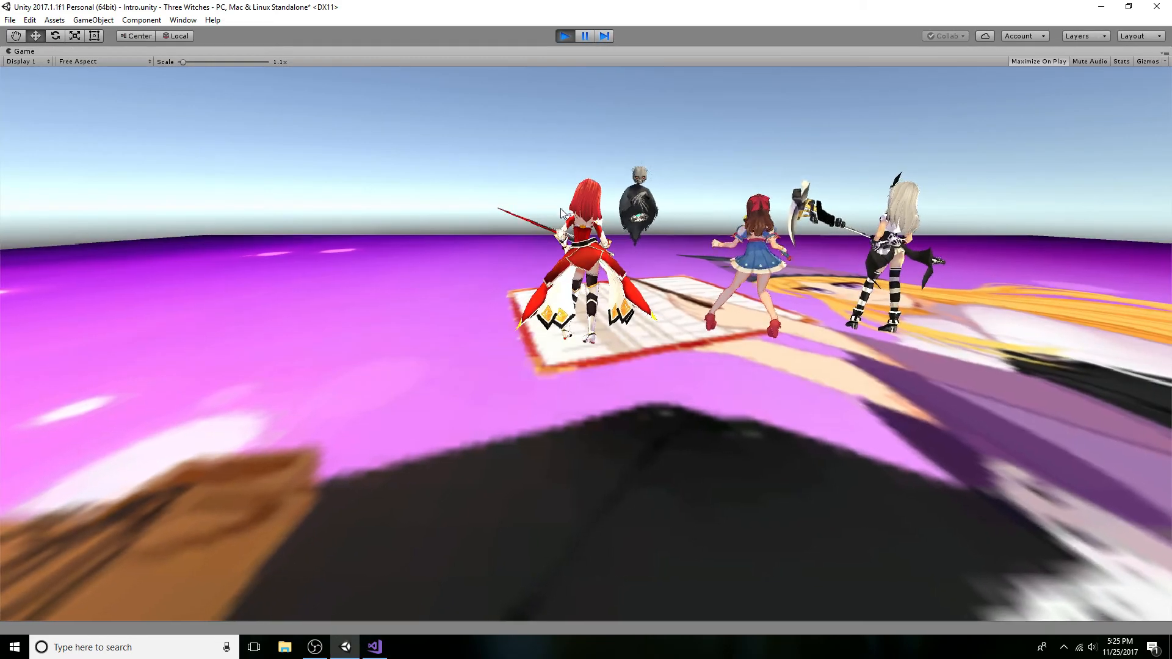